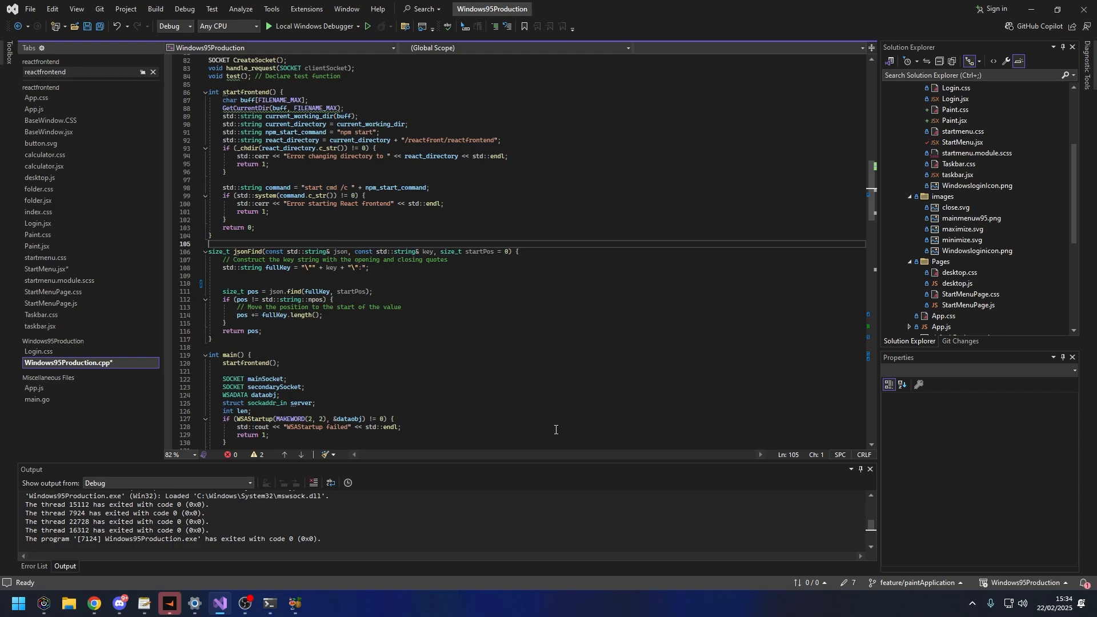
mouse_move(698, 276)
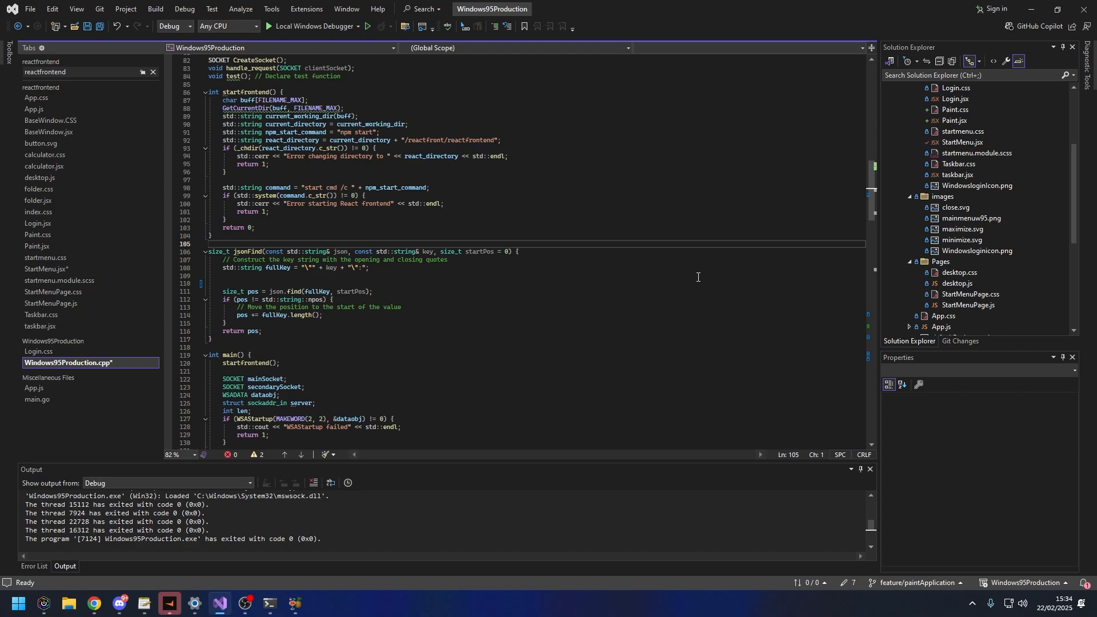
mouse_move(733, 301)
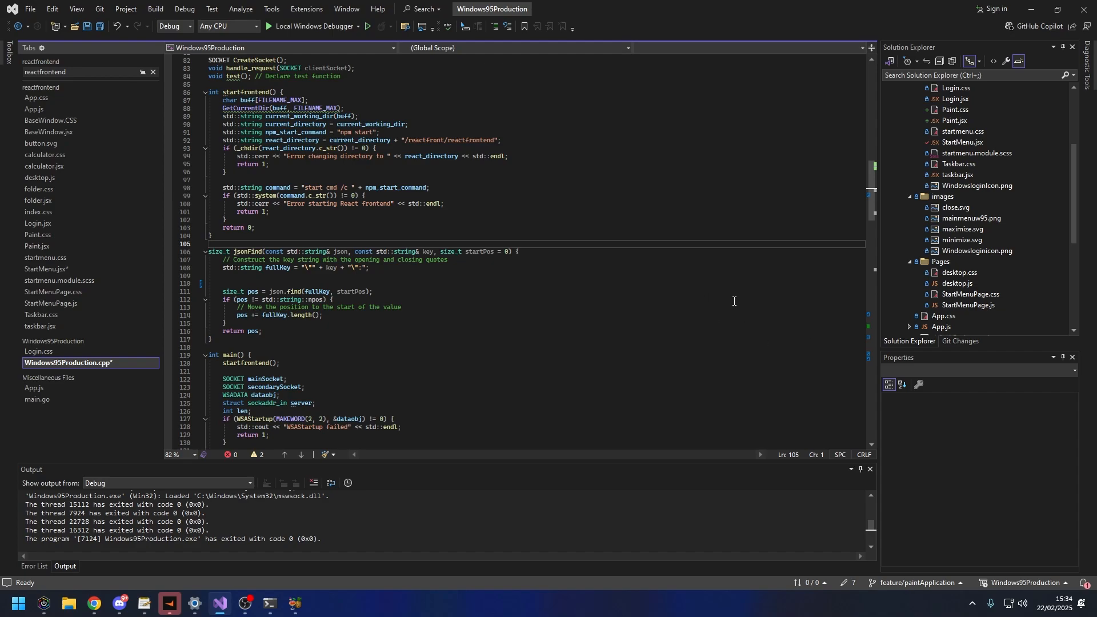
mouse_move(308, 39)
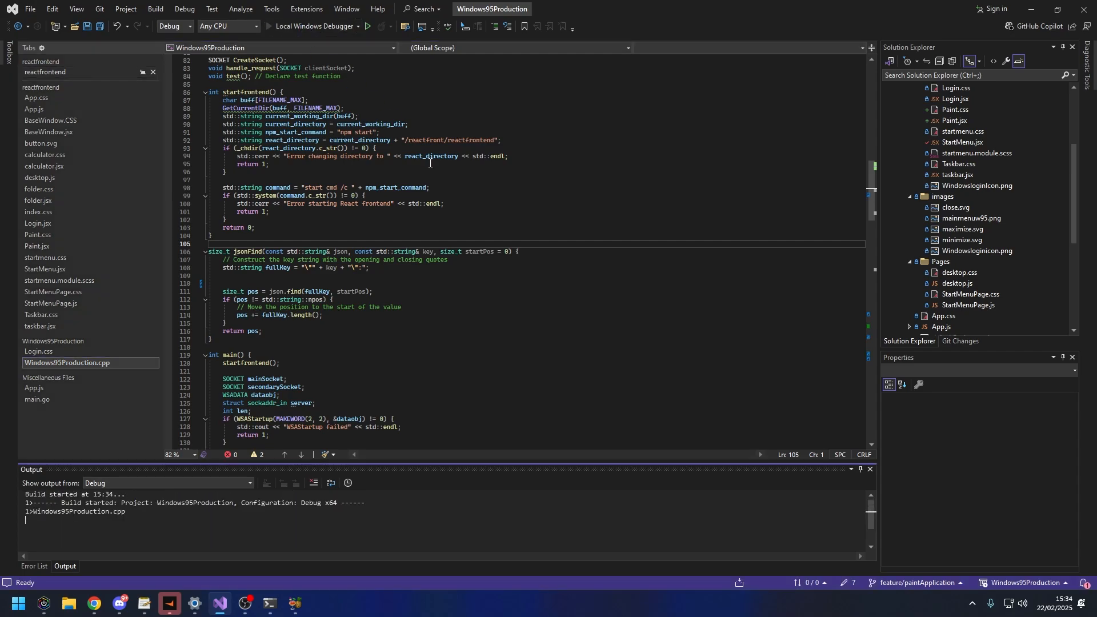
Run the backend with Local Windows Debugger, answering yes to the port 3000 prompt.
left_click(368, 26)
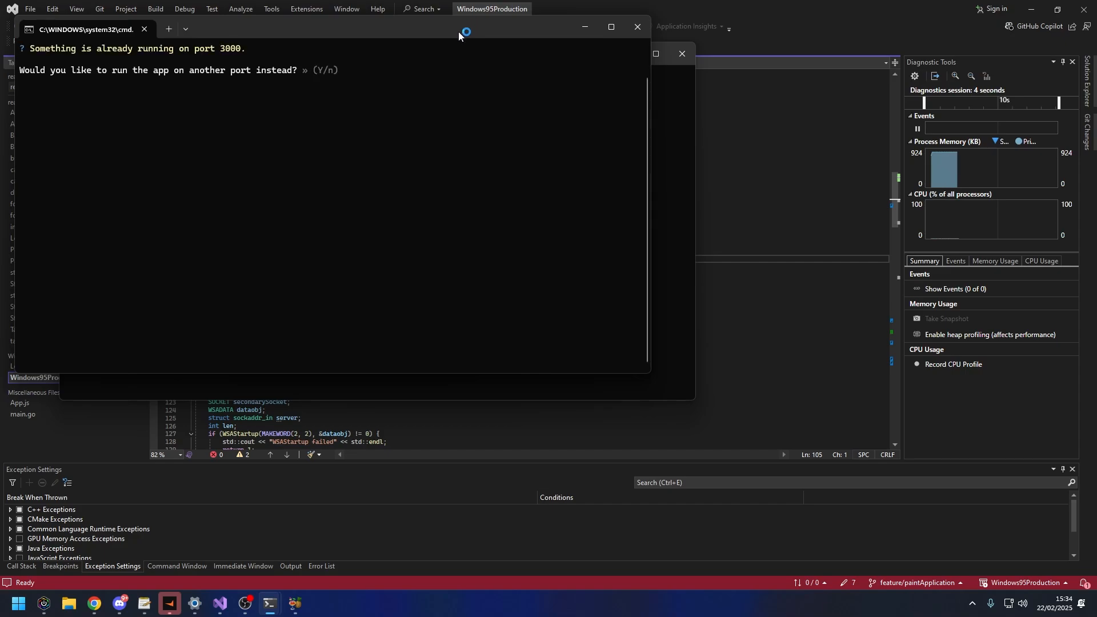
type("yes")
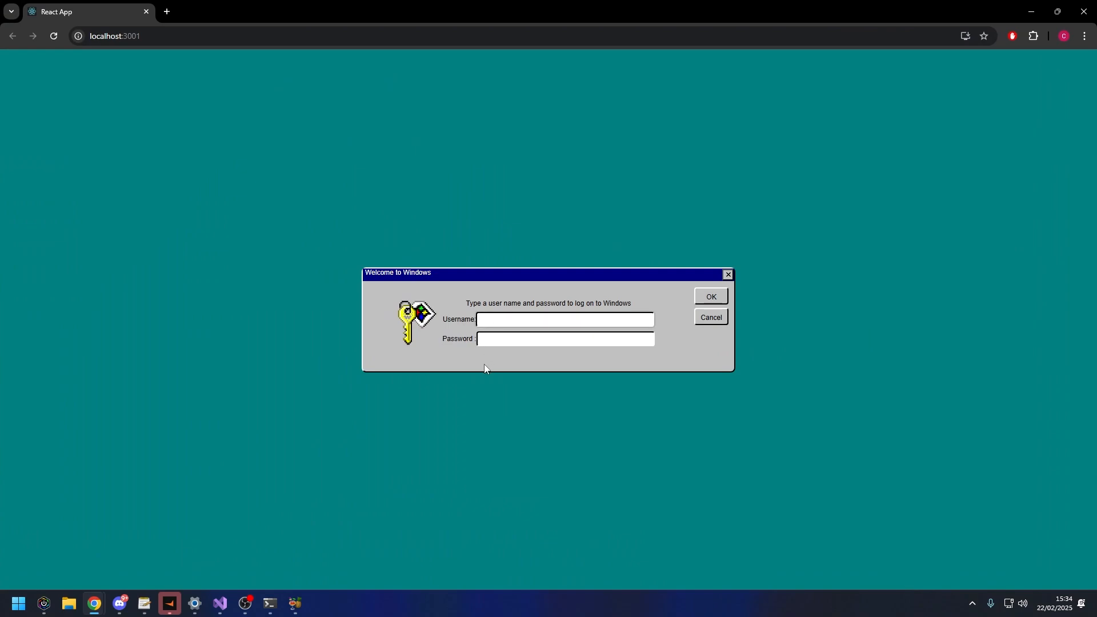
Enter the credentials 'sog' in the Welcome to Windows dialog and log in.
type("sog")
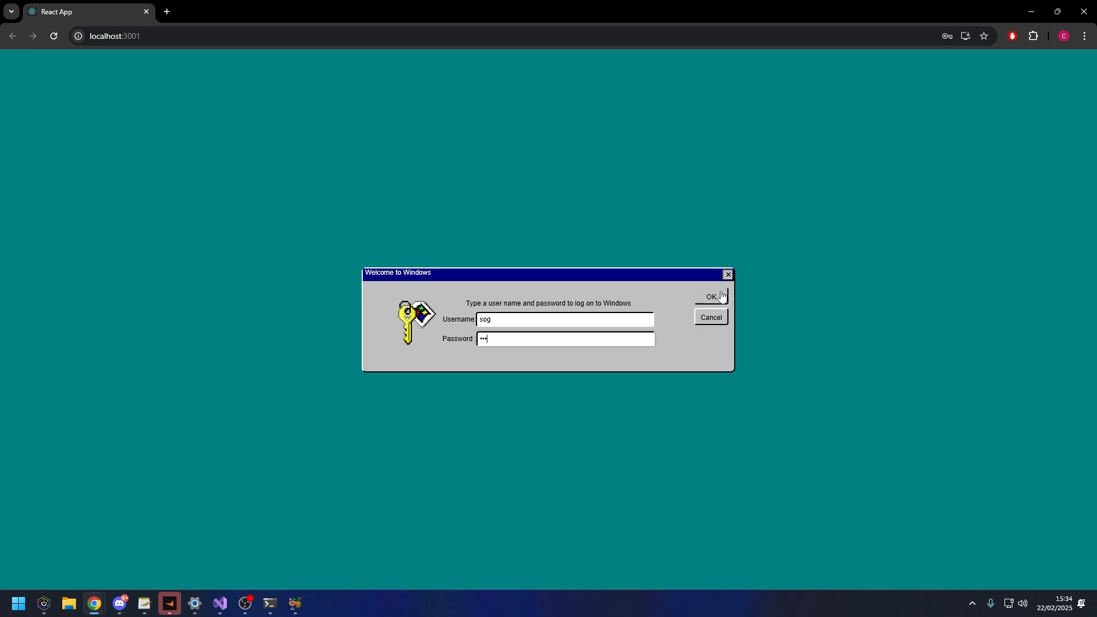
left_click(710, 296)
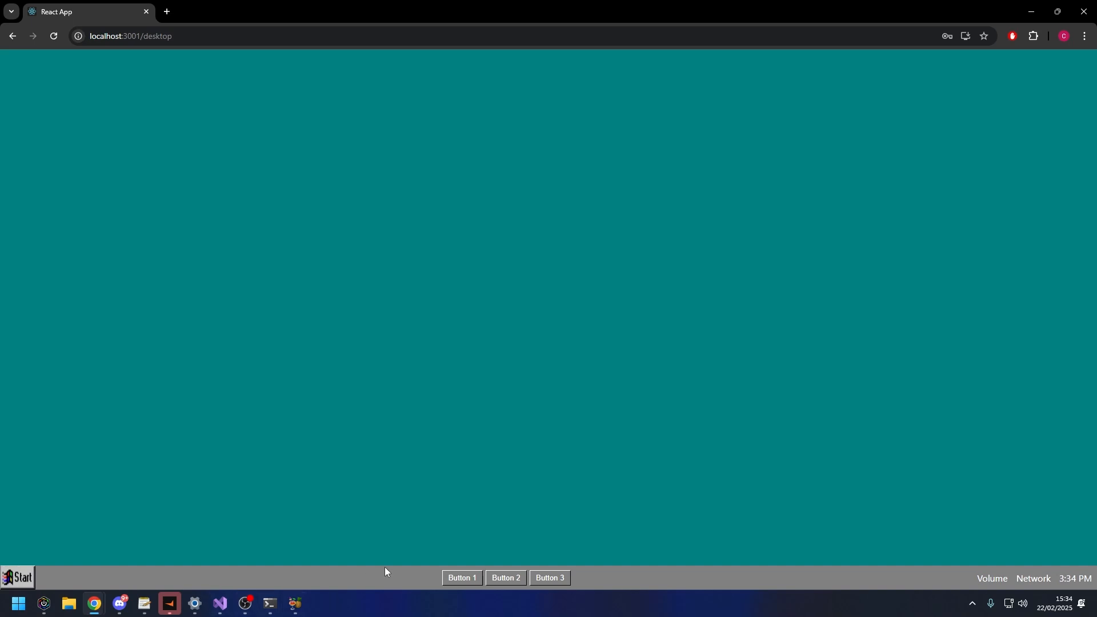
Launch Calculator from Start > Programs > Accessories.
left_click(18, 577)
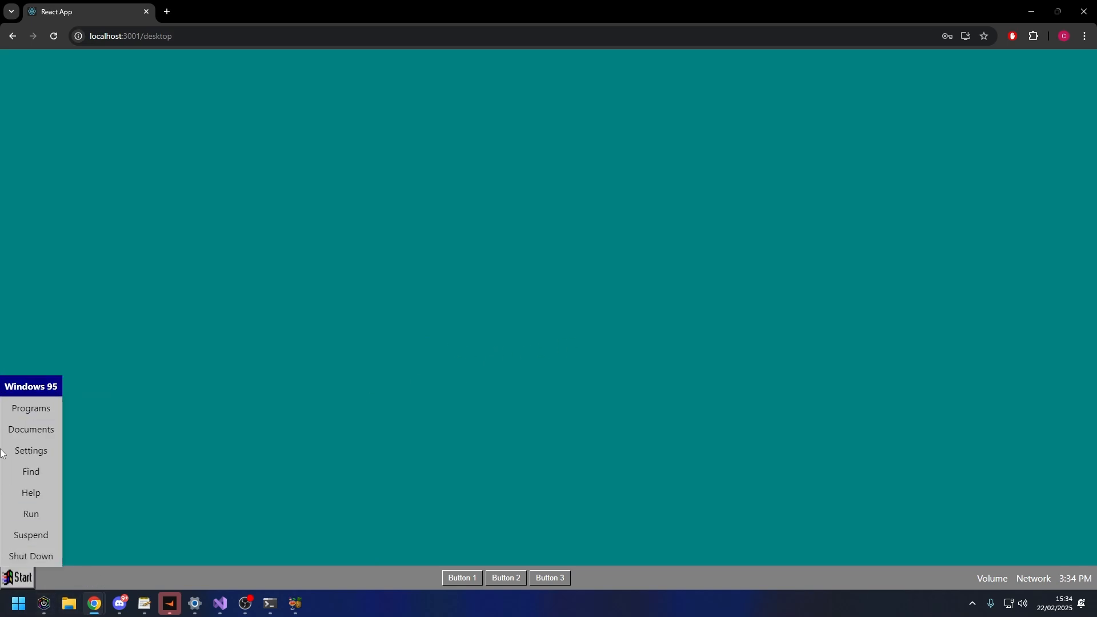
mouse_move(36, 471)
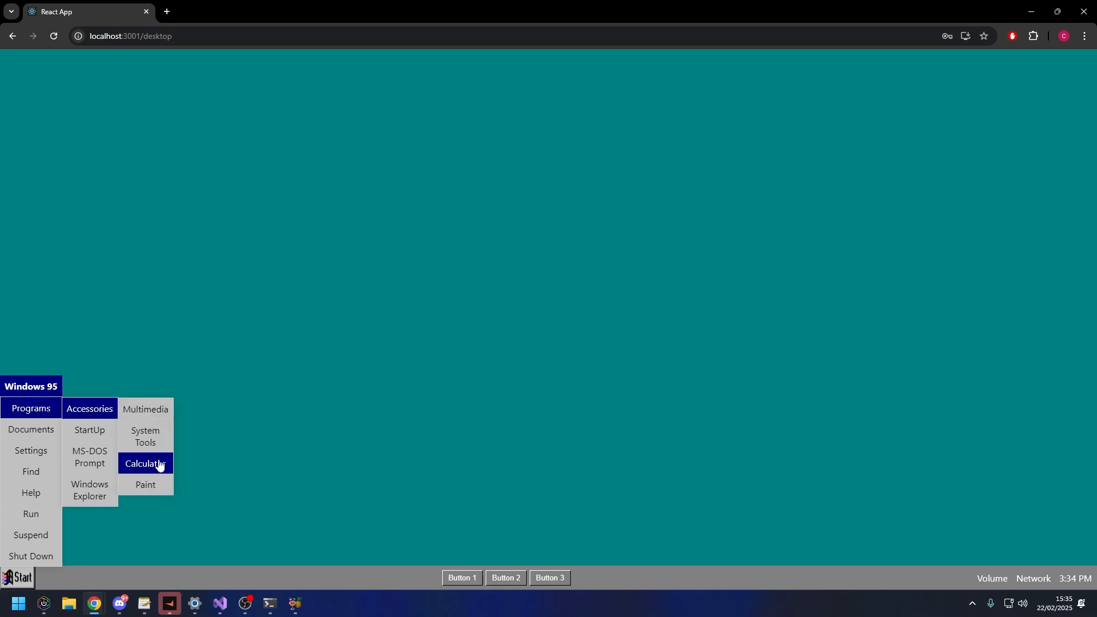
left_click(145, 463)
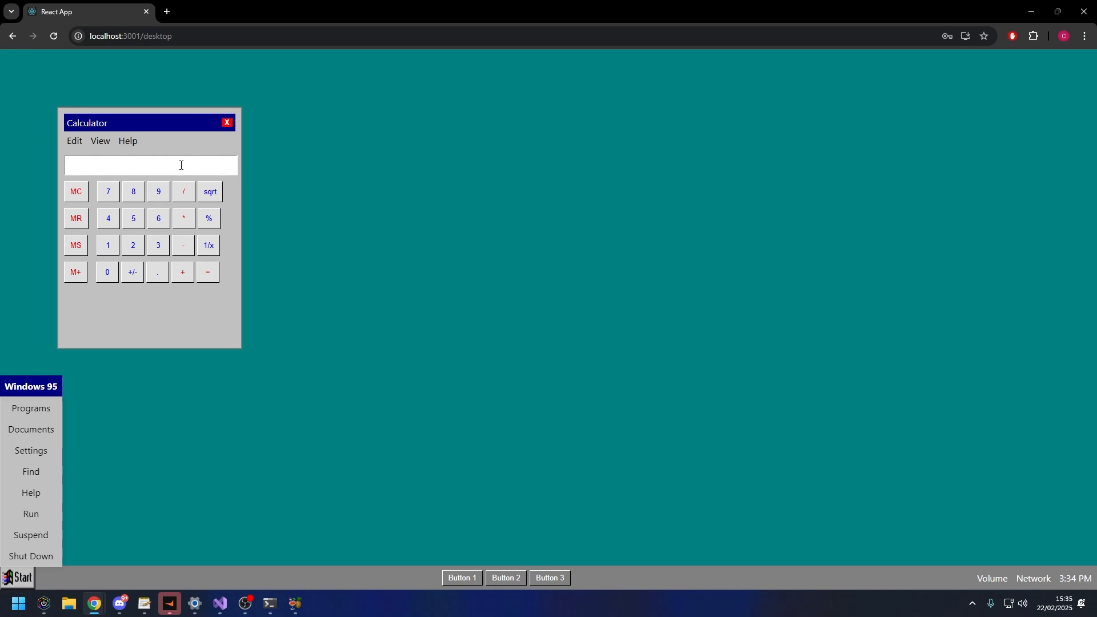
mouse_move(181, 164)
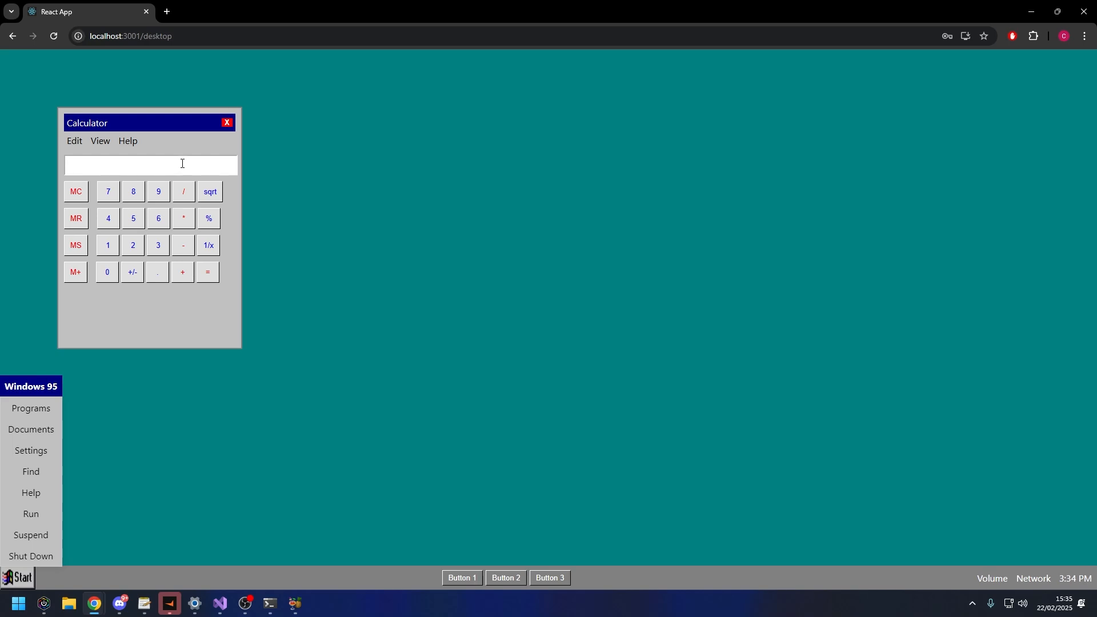
Centre the Calculator window, switch it to Scientific via View, and confirm the alert.
left_click_drag(125, 122, 508, 145)
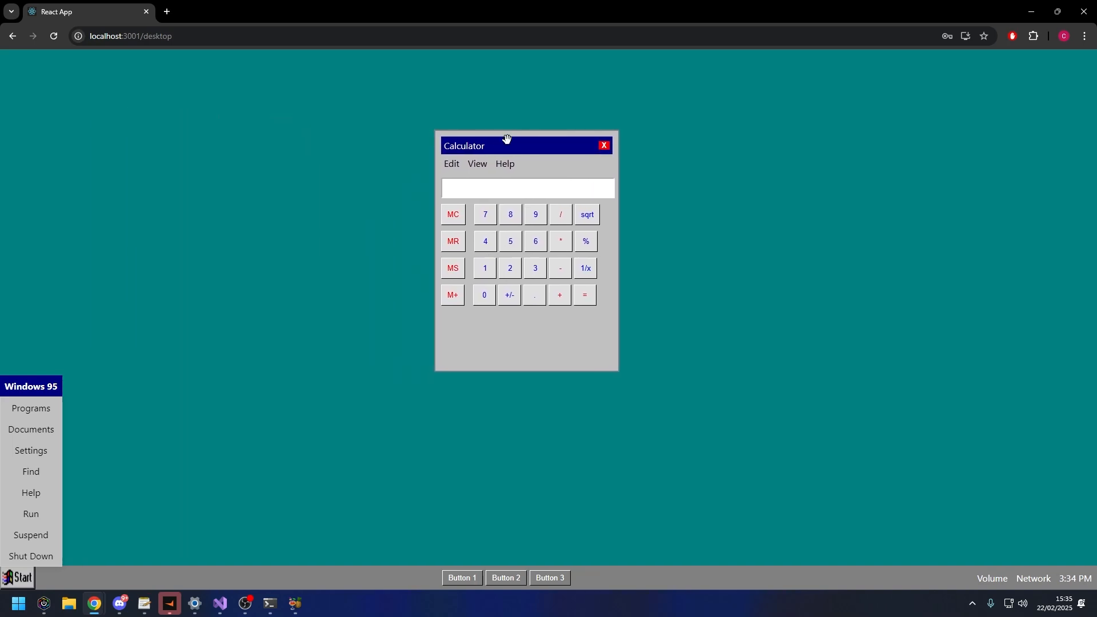
left_click(478, 165)
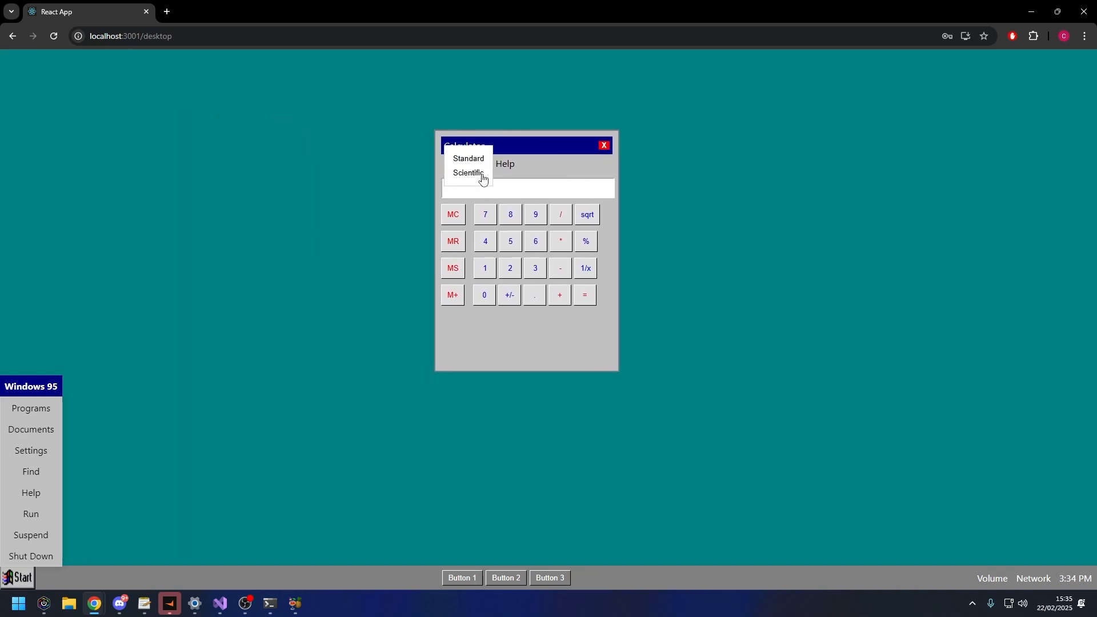
mouse_move(603, 151)
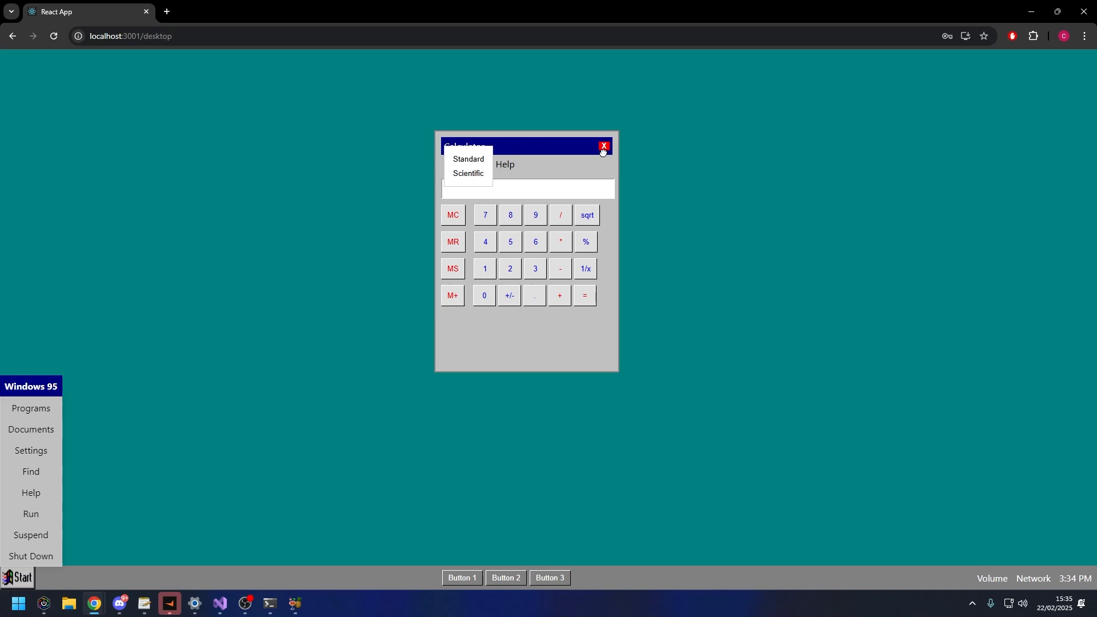
mouse_move(537, 146)
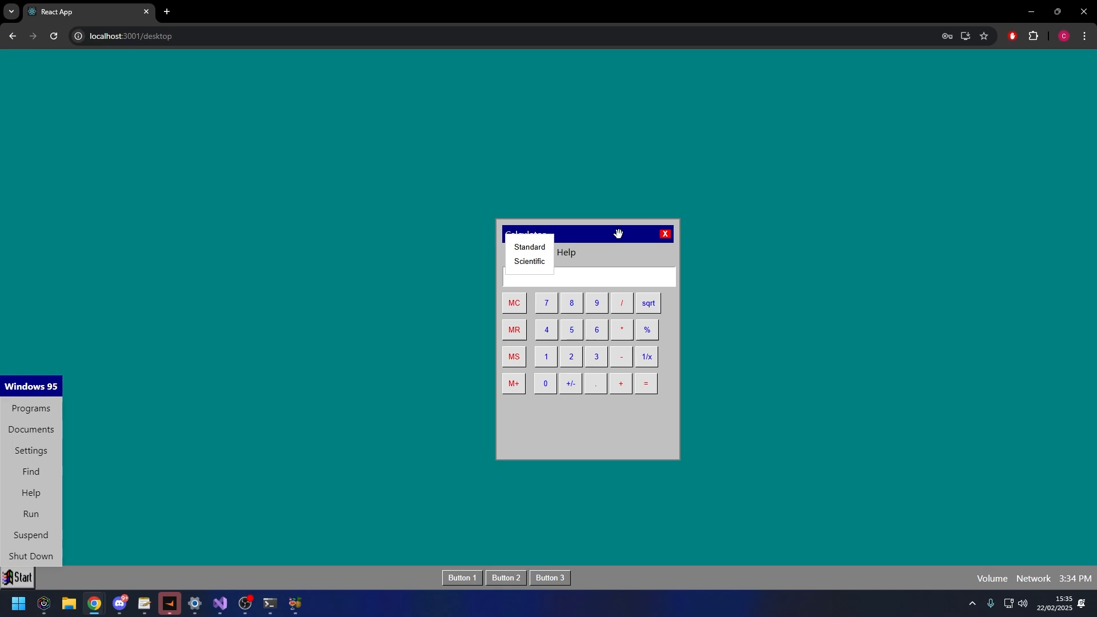
mouse_move(607, 262)
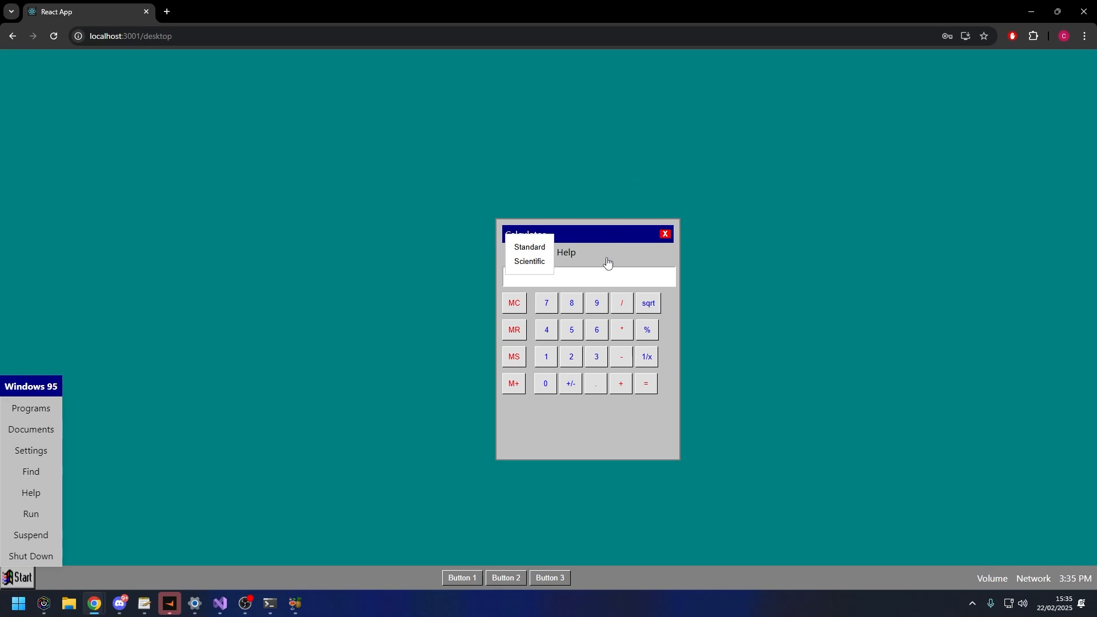
left_click(528, 260)
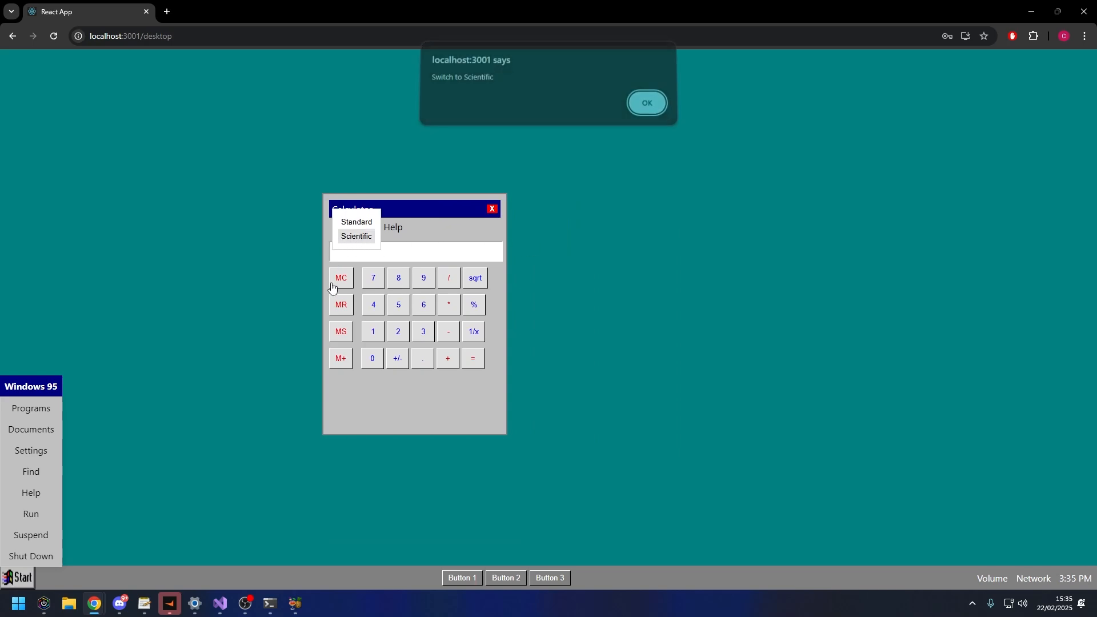
left_click(646, 103)
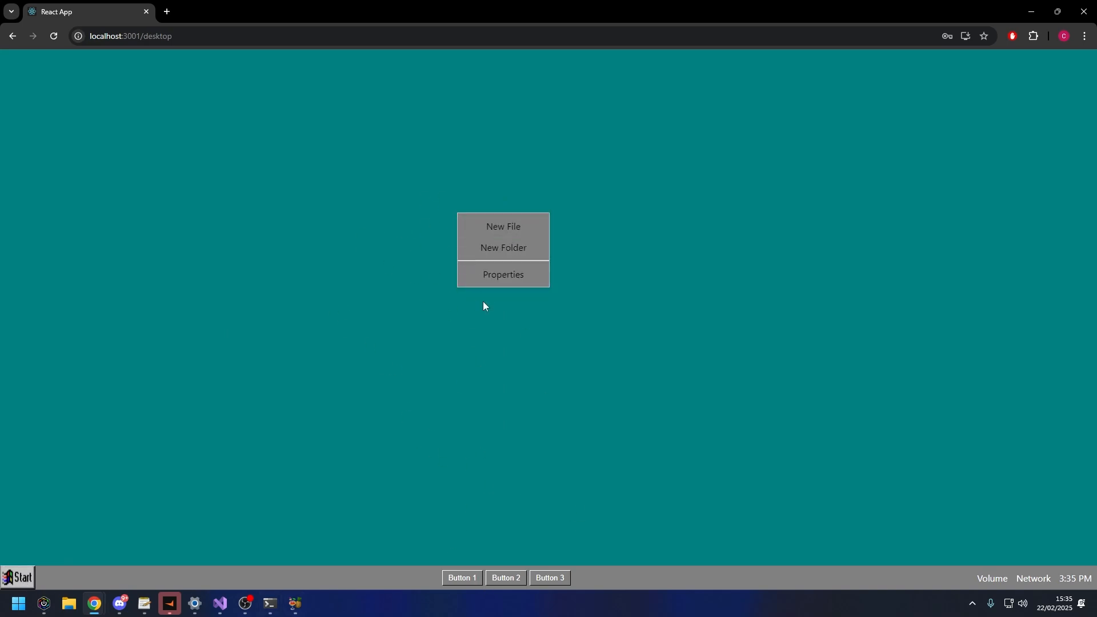
mouse_move(407, 415)
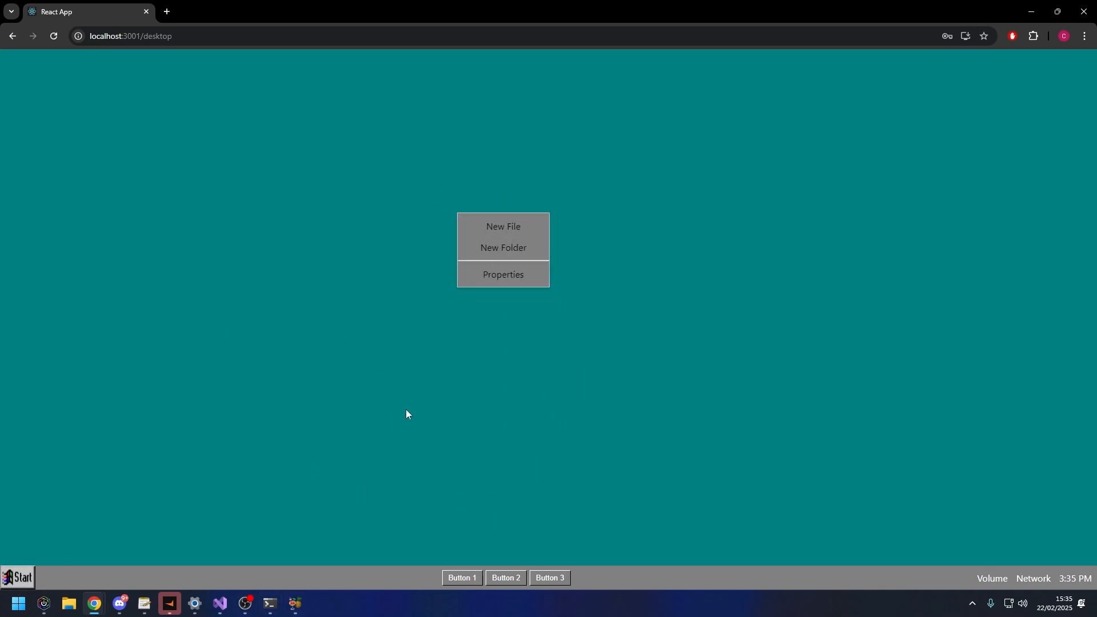
mouse_move(514, 280)
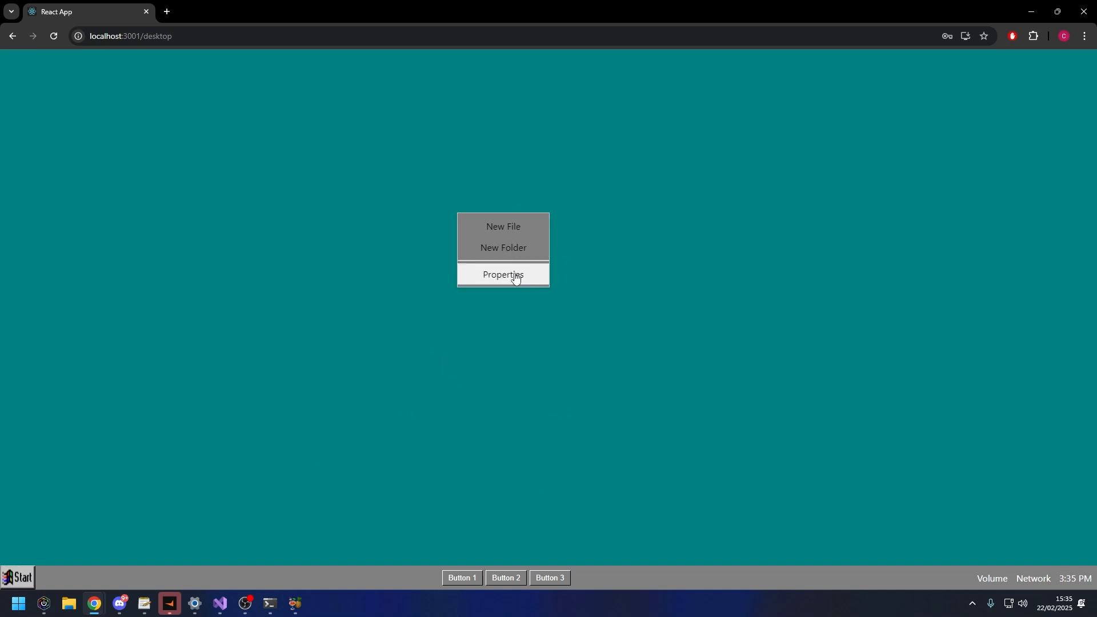
mouse_move(601, 389)
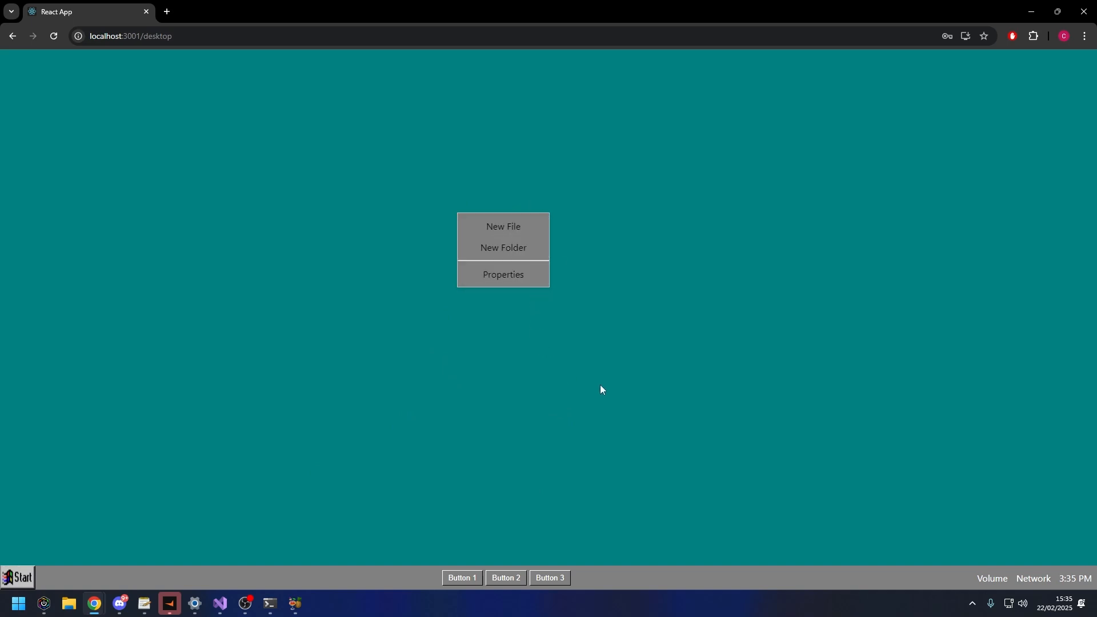
mouse_move(589, 346)
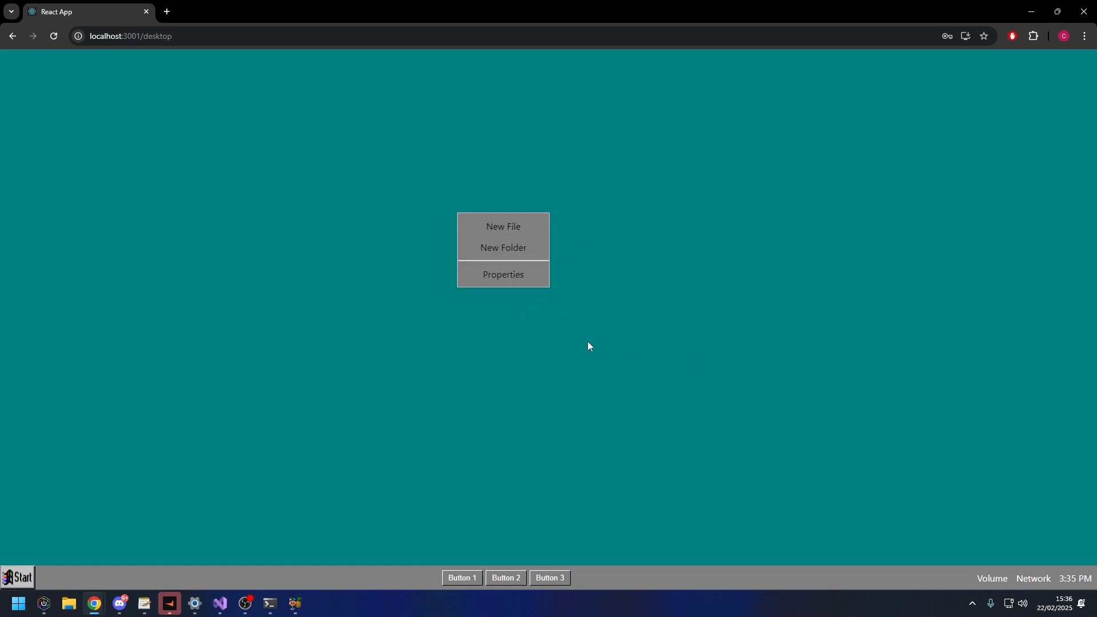
left_click(503, 246)
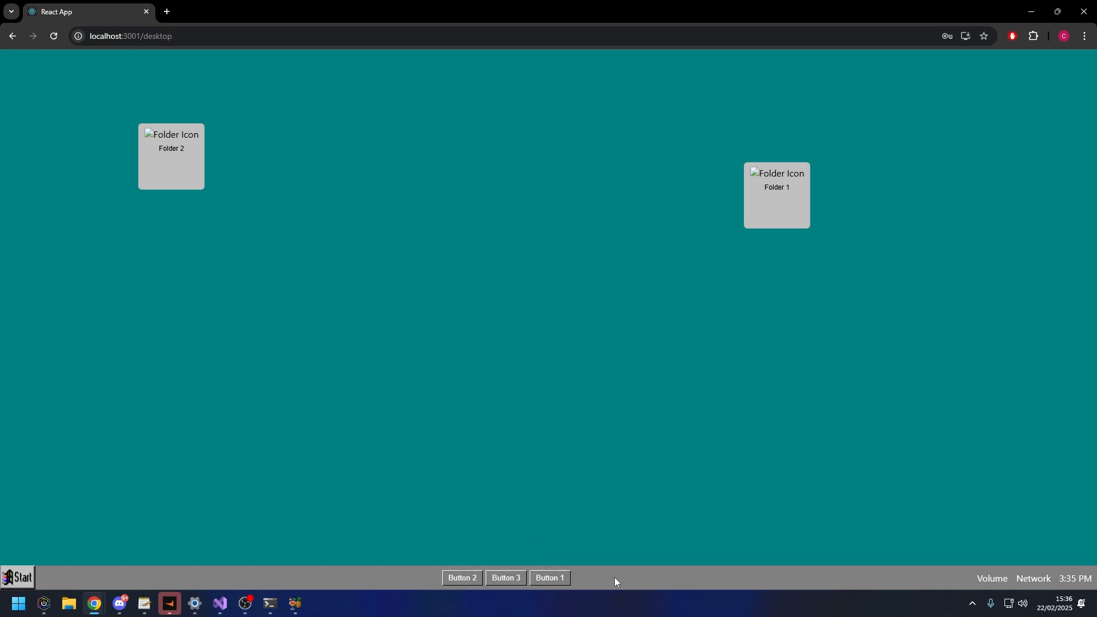
mouse_move(1060, 589)
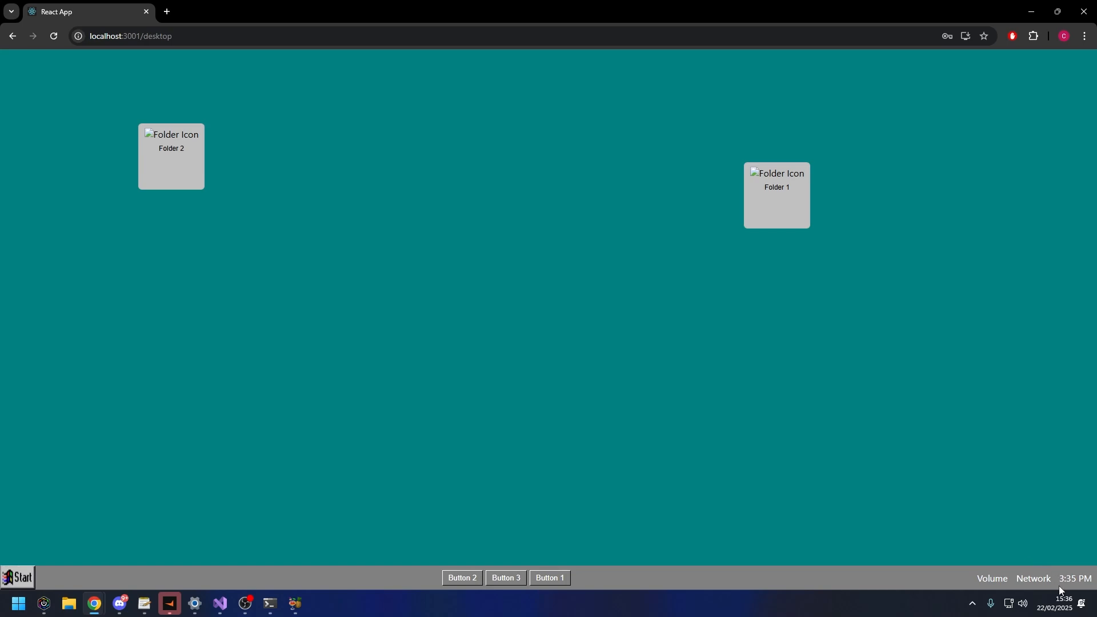
mouse_move(1014, 534)
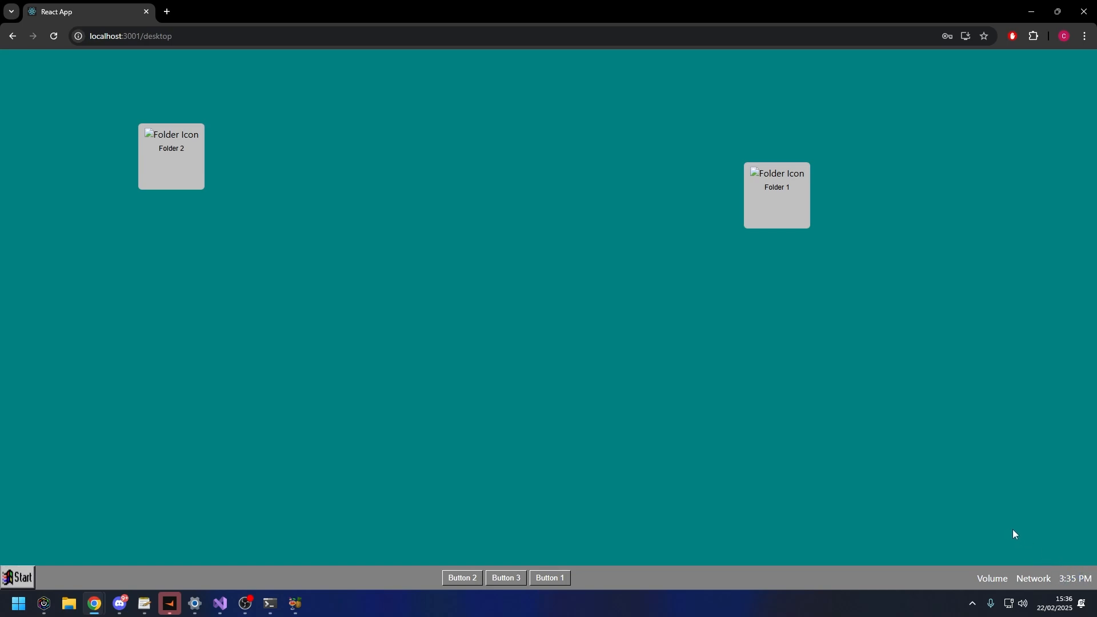
mouse_move(291, 466)
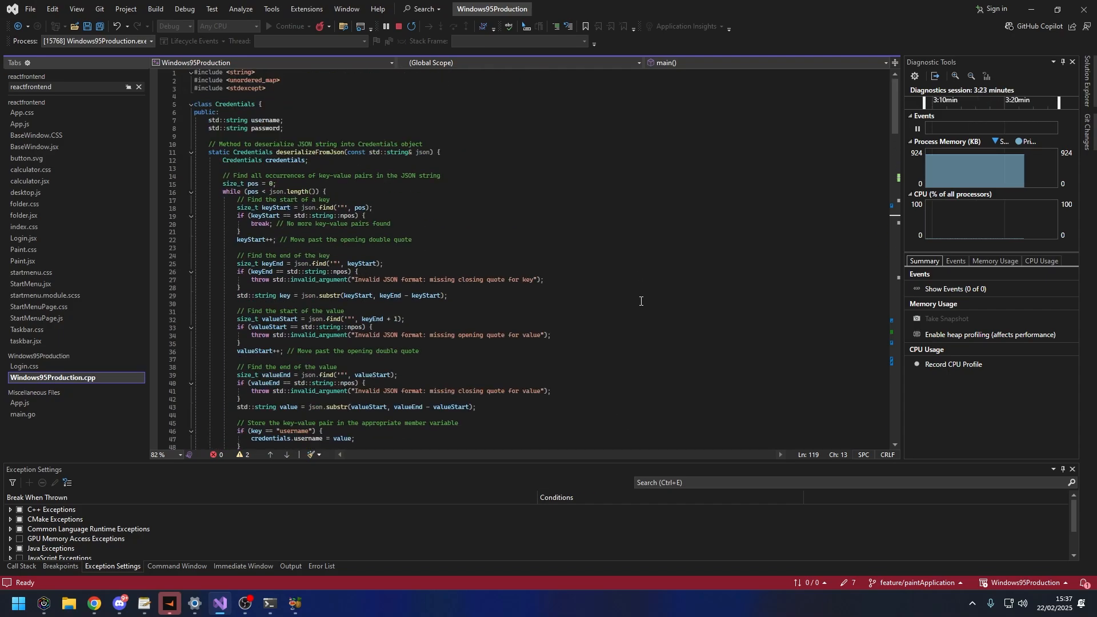
Scroll Windows95Production.cpp from the Credentials class through main() to handle_request's routing.
scroll("down", 3)
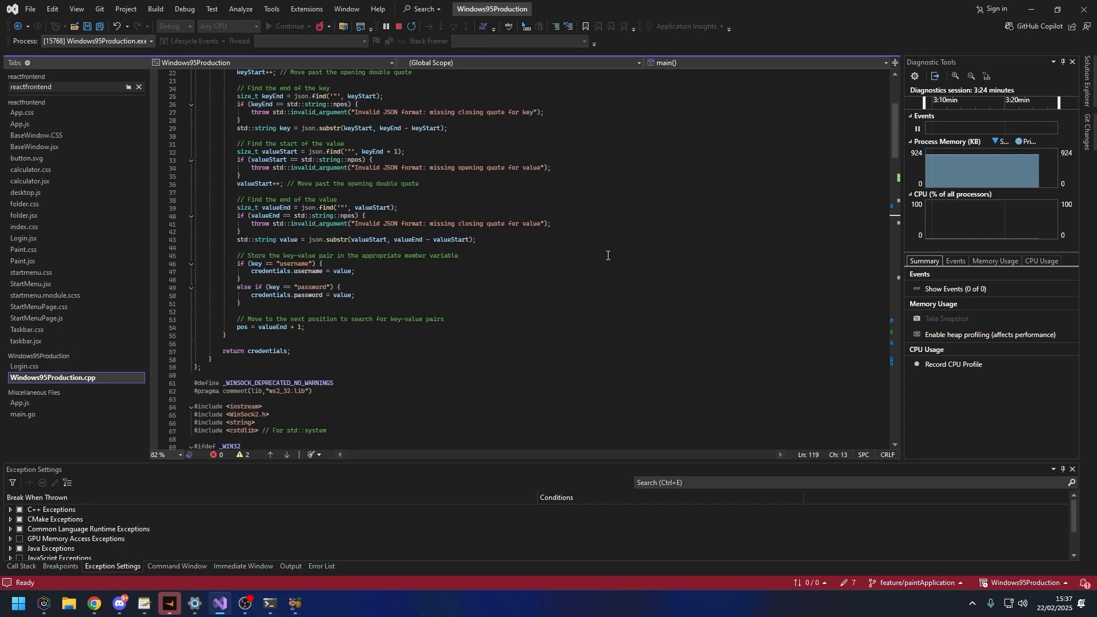
scroll("down", 3)
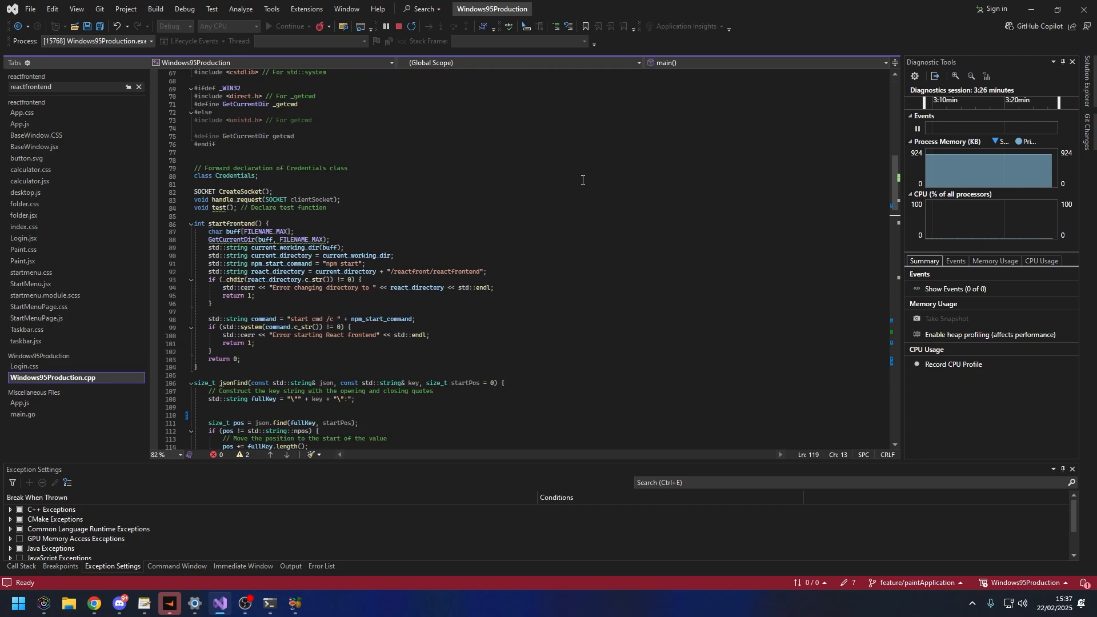
scroll("down", 3)
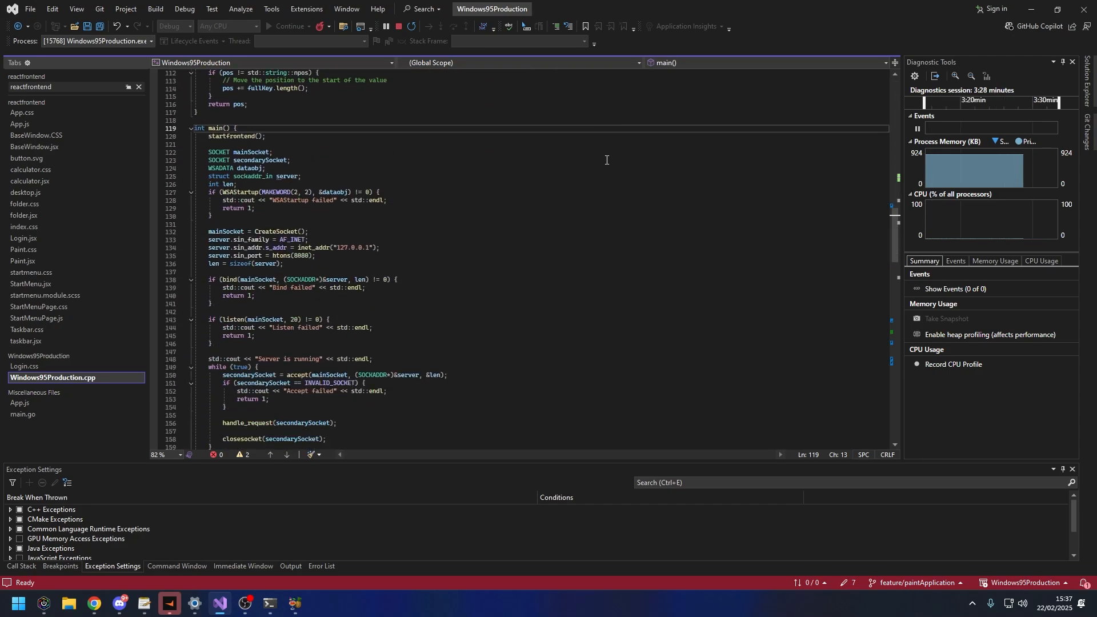
scroll("down", 3)
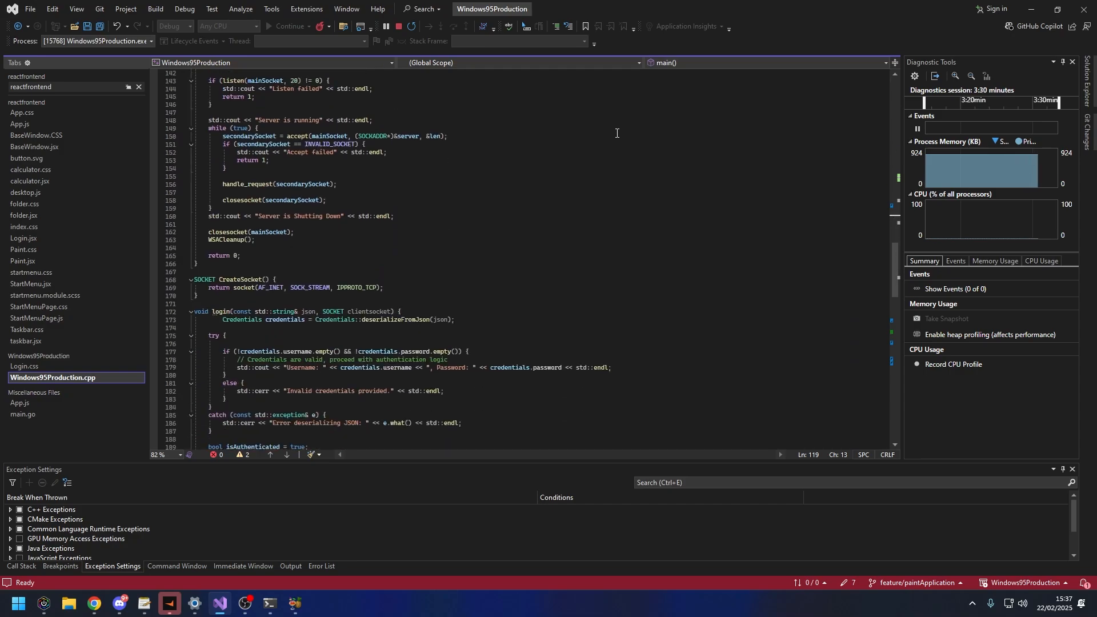
scroll("down", 3)
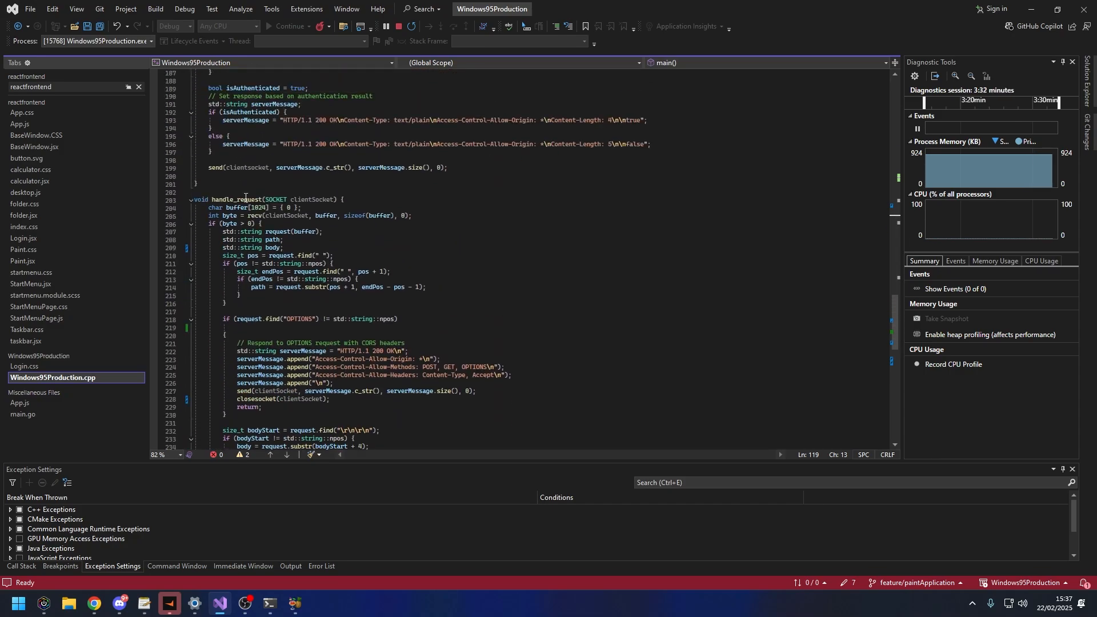
left_click(206, 192)
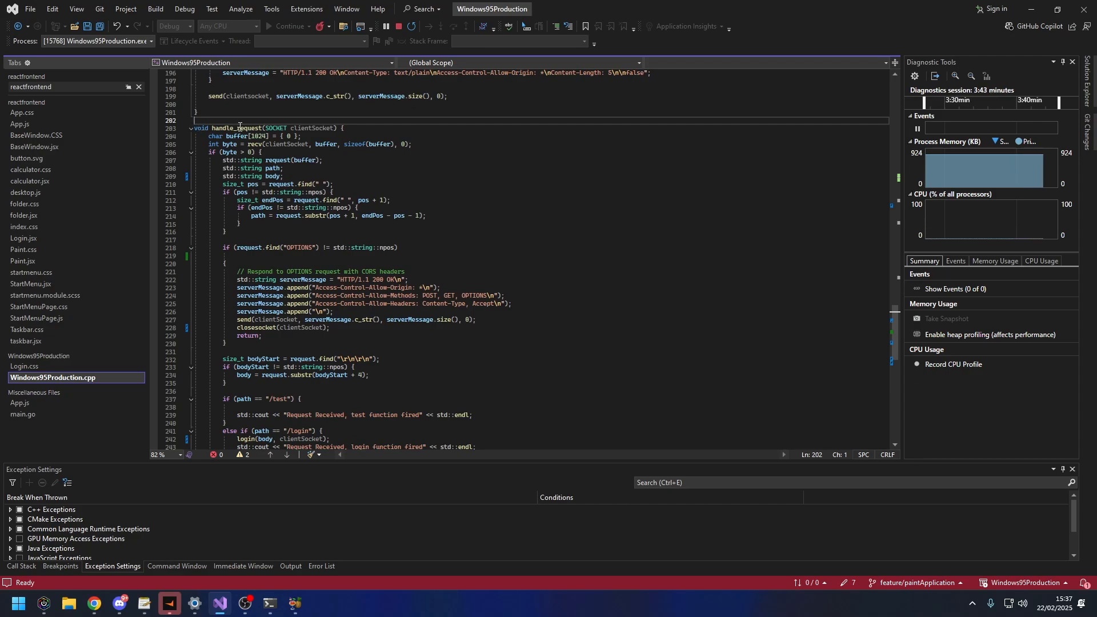
scroll("down", 3)
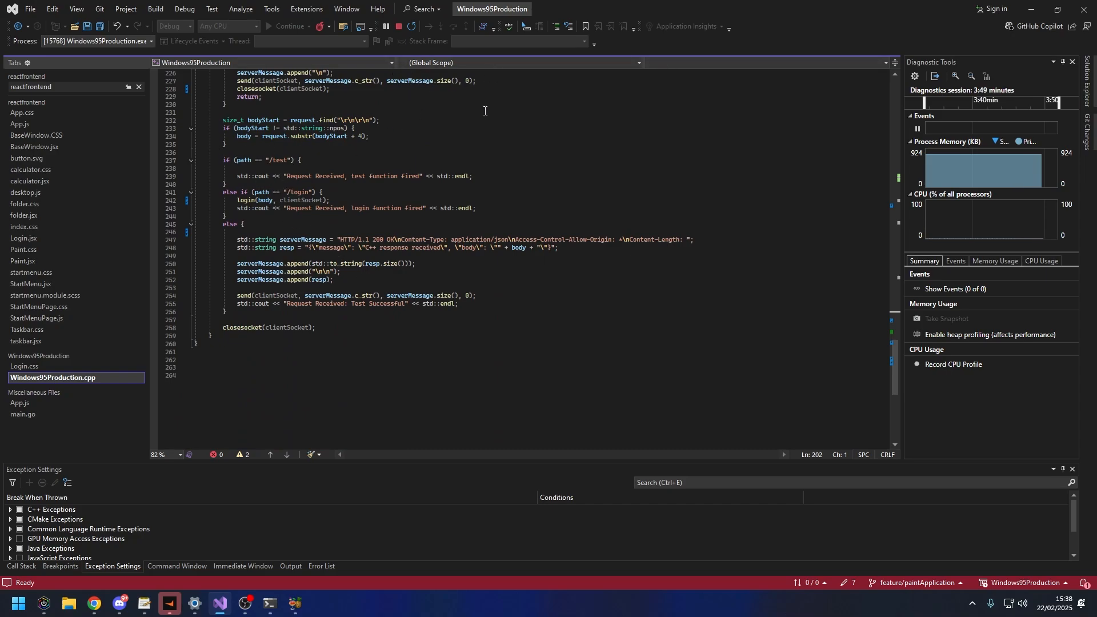
mouse_move(284, 155)
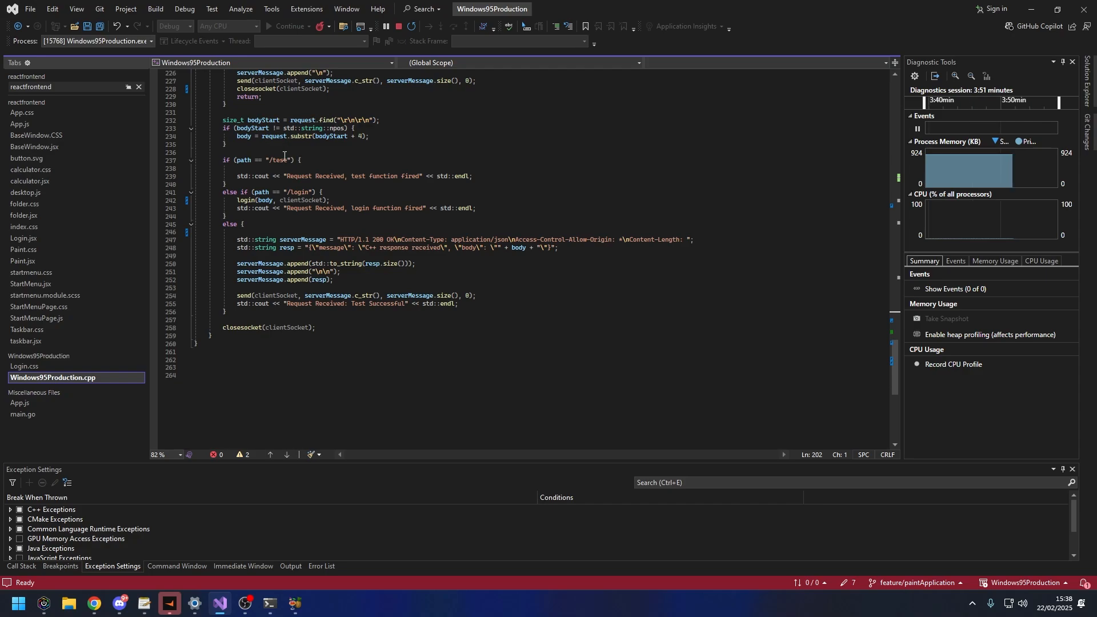
double_click(299, 191)
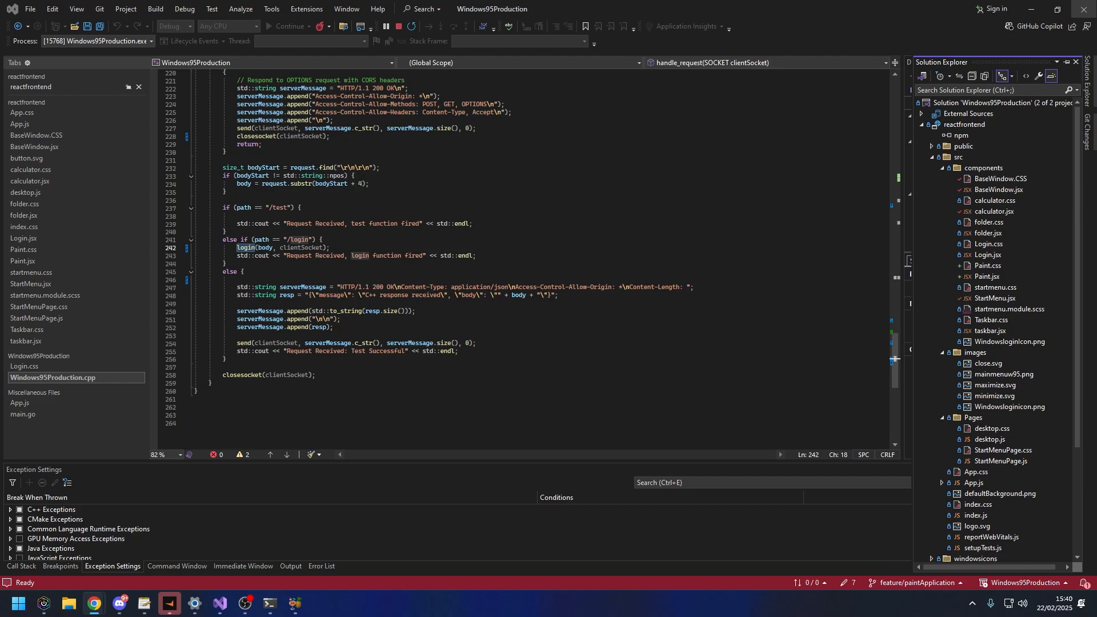
Review handle_request and main(), then switch the editor to the Paint.jsx component.
scroll("down", 3)
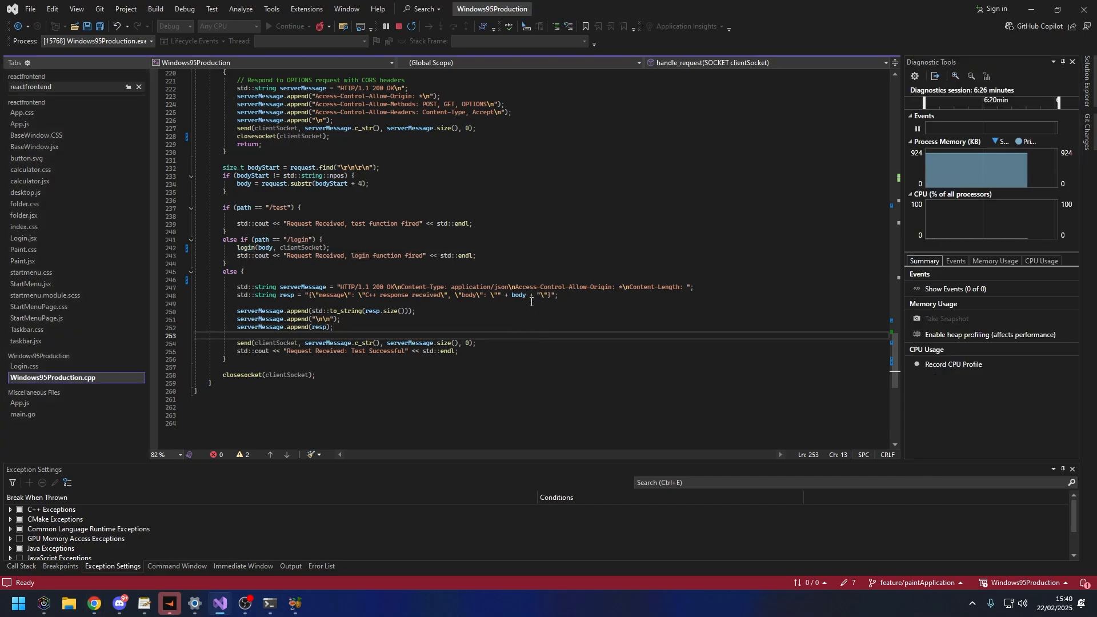
left_click(511, 329)
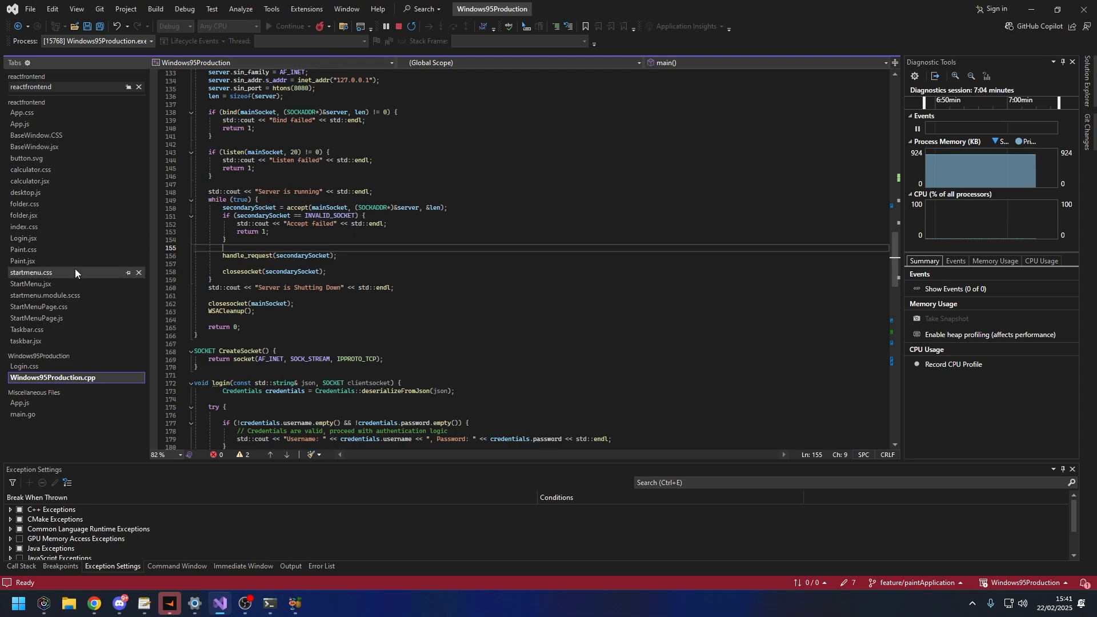
left_click(20, 261)
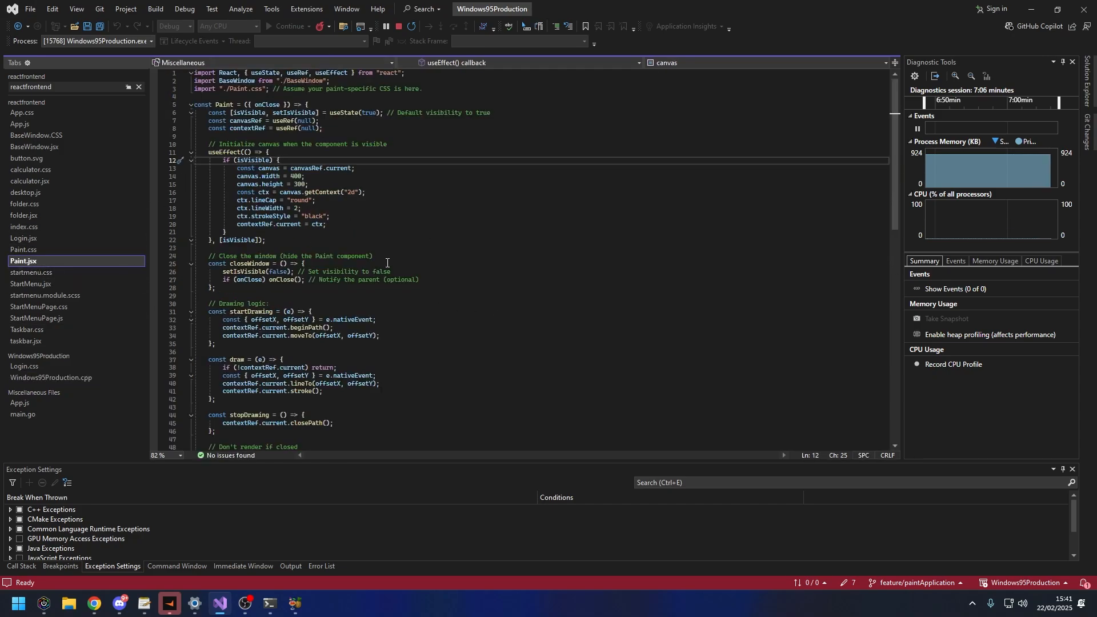